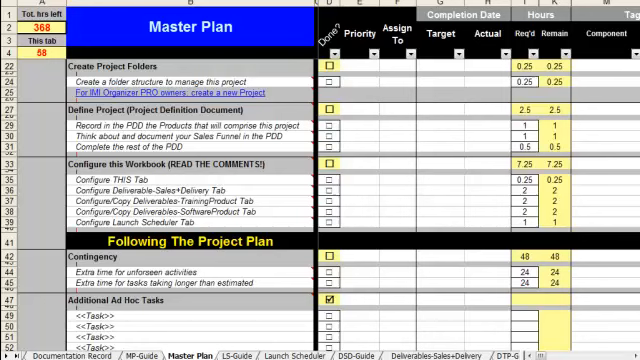
pyautogui.scroll(-3)
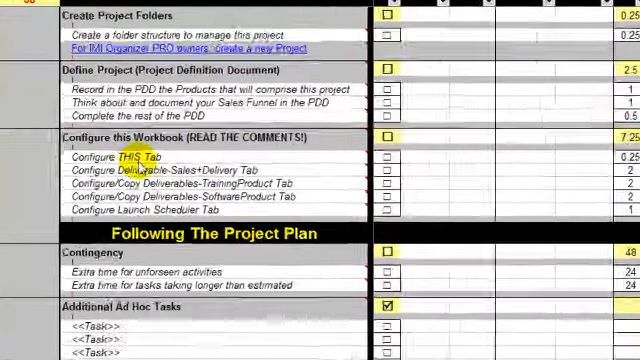
pyautogui.scroll(-3)
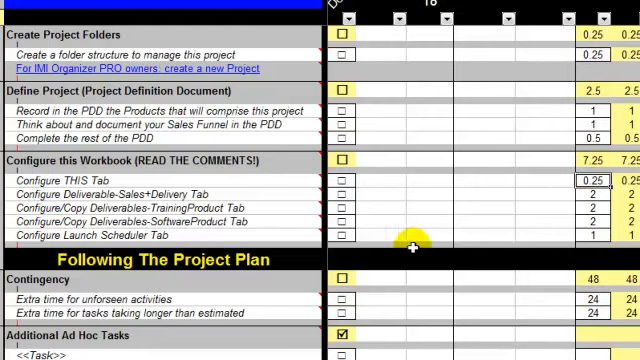
pyautogui.moveTo(377, 191)
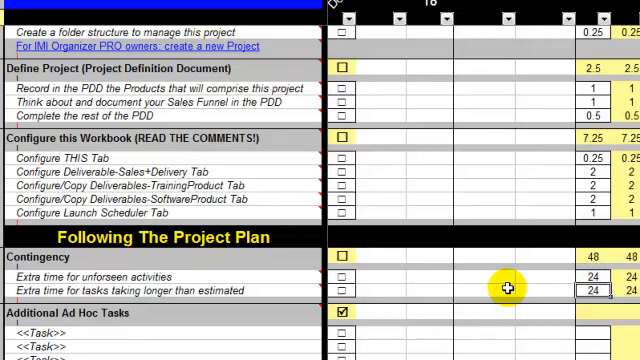
pyautogui.click(594, 277)
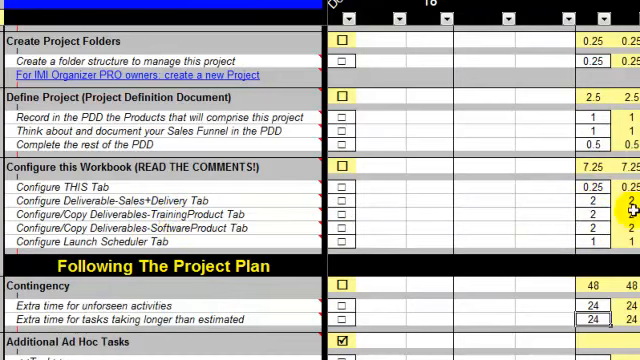
pyautogui.click(590, 203)
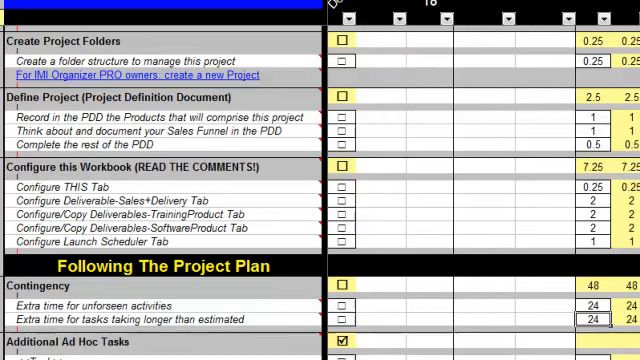
pyautogui.scroll(-3)
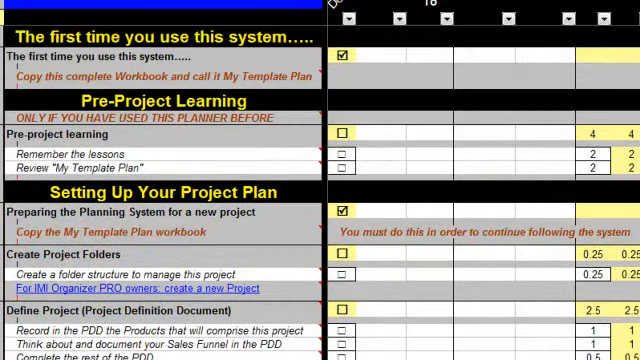
pyautogui.scroll(-3)
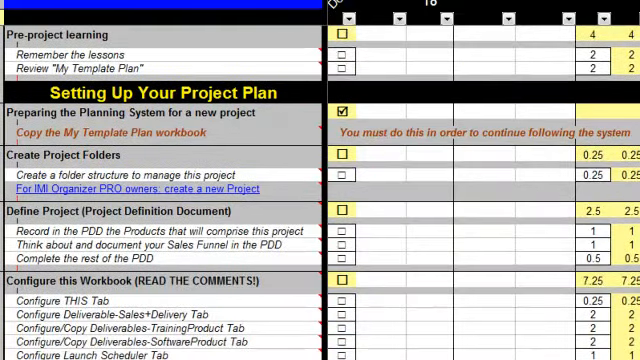